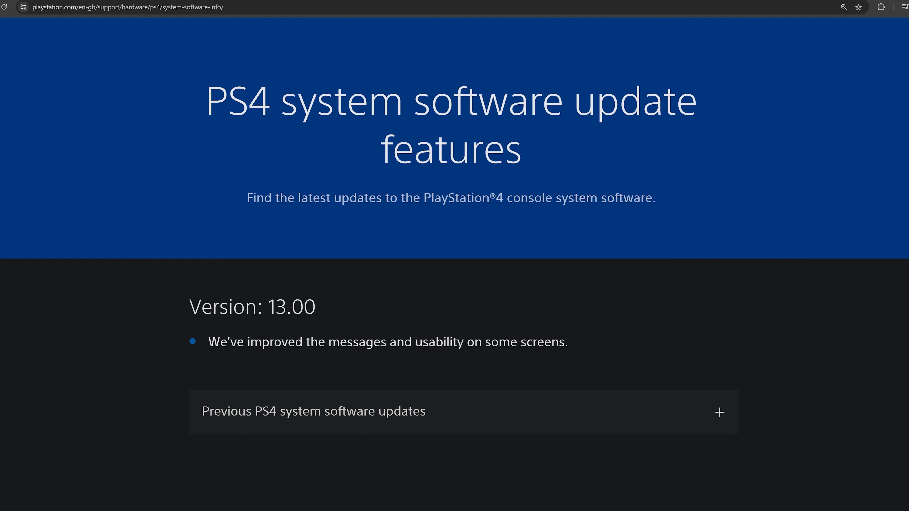
mouse_move(346, 339)
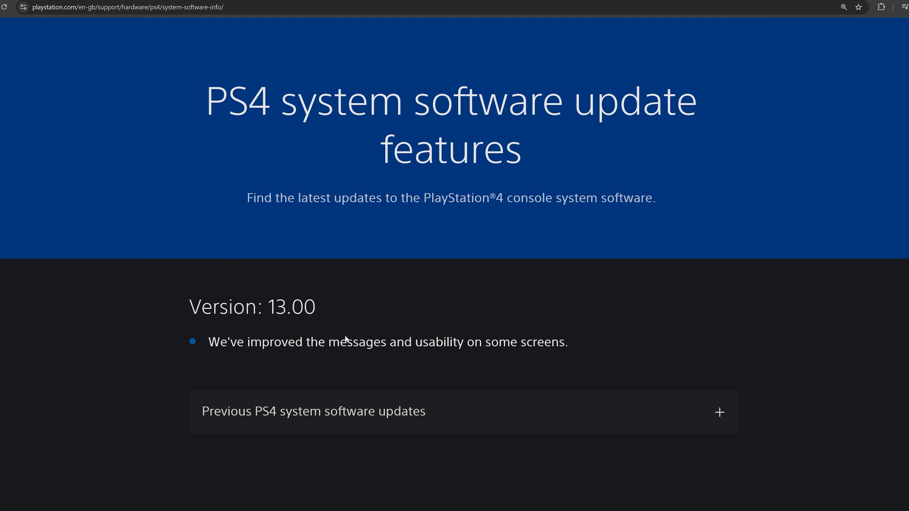
mouse_move(331, 330)
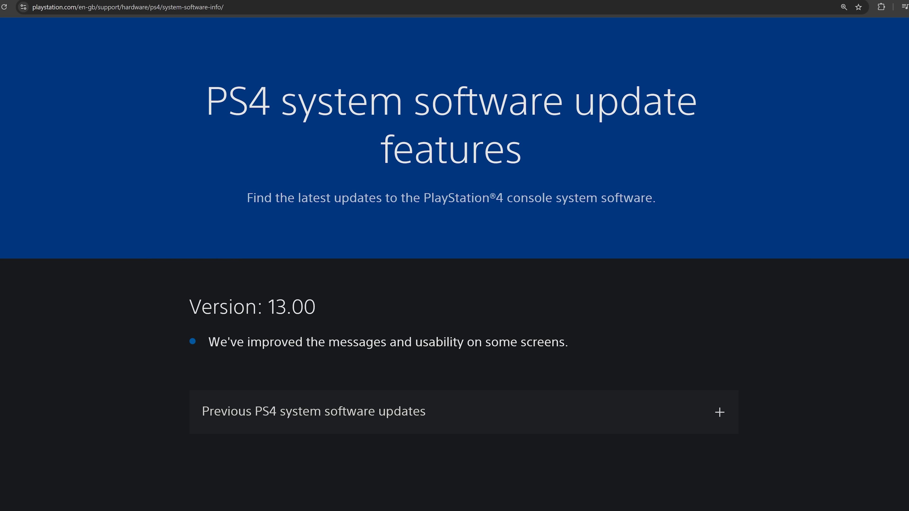
Review the BD-JB-1250 repository's About section and releases for PS4 up to 12.50.
double_click(291, 308)
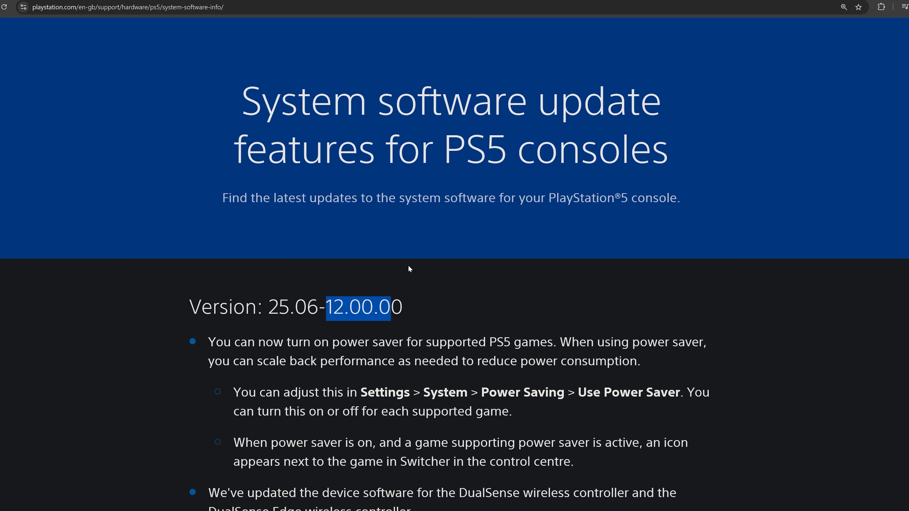
mouse_move(409, 264)
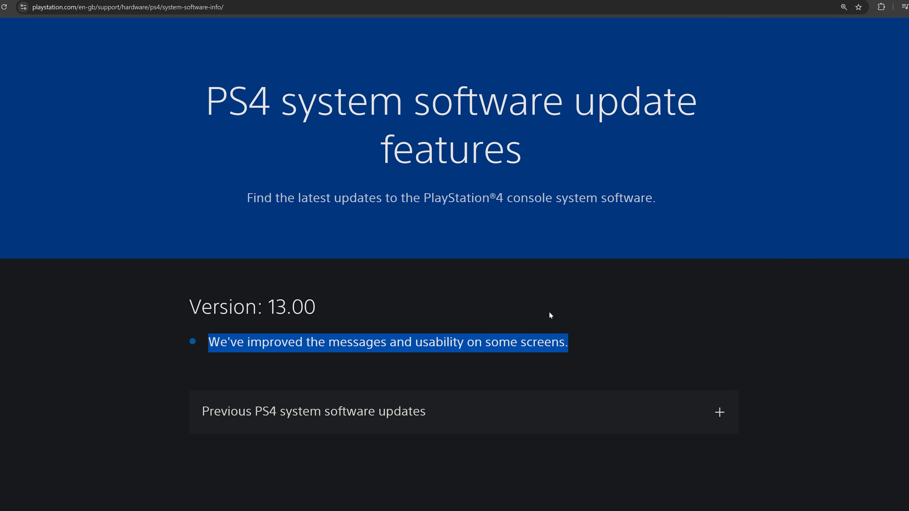
mouse_move(538, 305)
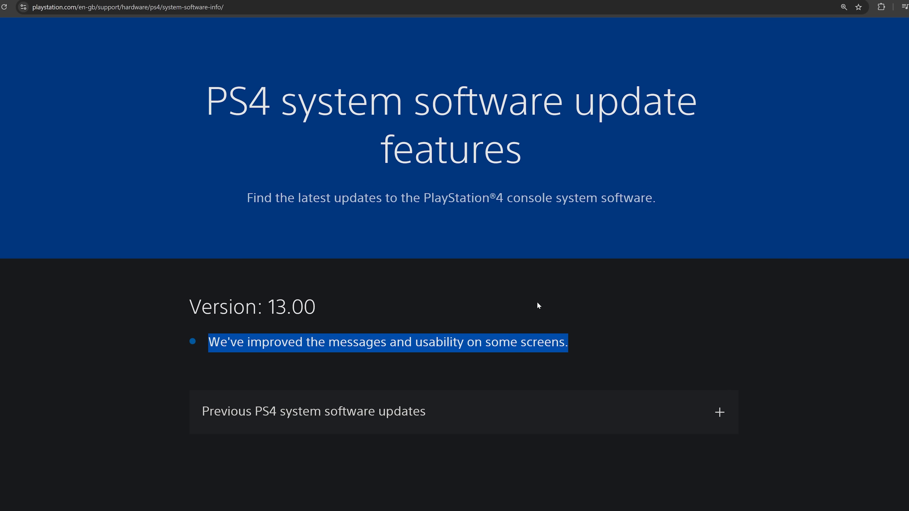
mouse_move(341, 245)
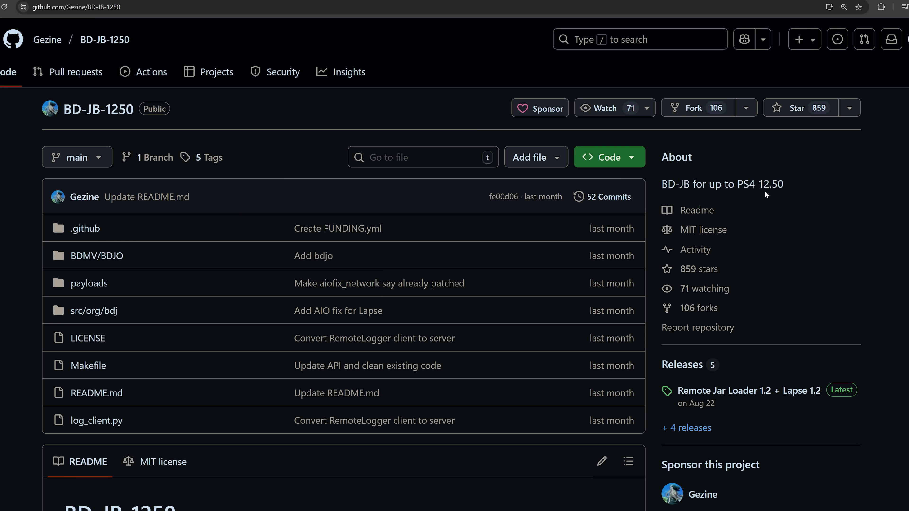
double_click(774, 184)
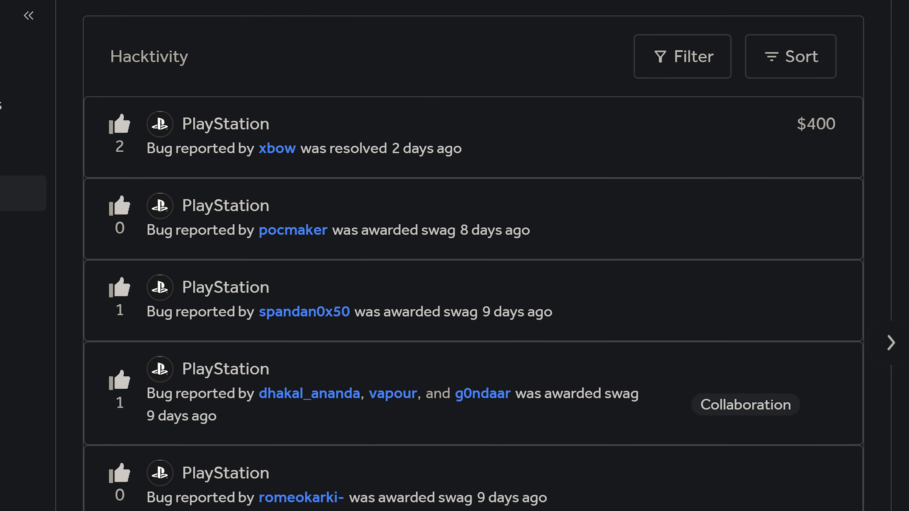
Scroll through the resolved and swag-awarded PlayStation bug reports in the Hacktivity feed.
scroll(down, 3)
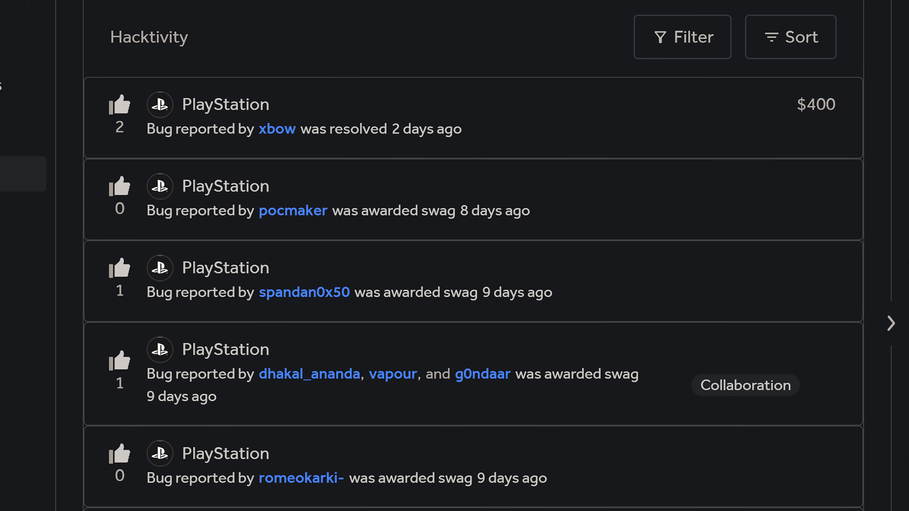
scroll(down, 3)
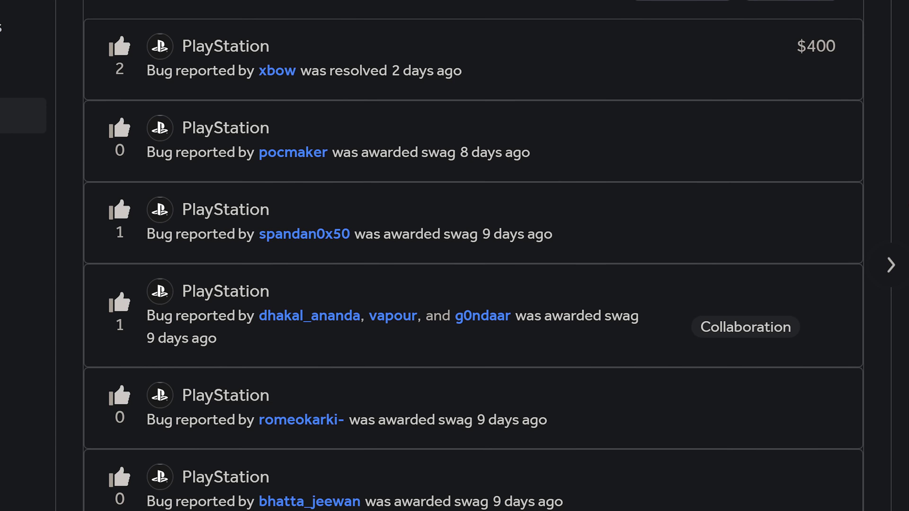
scroll(down, 3)
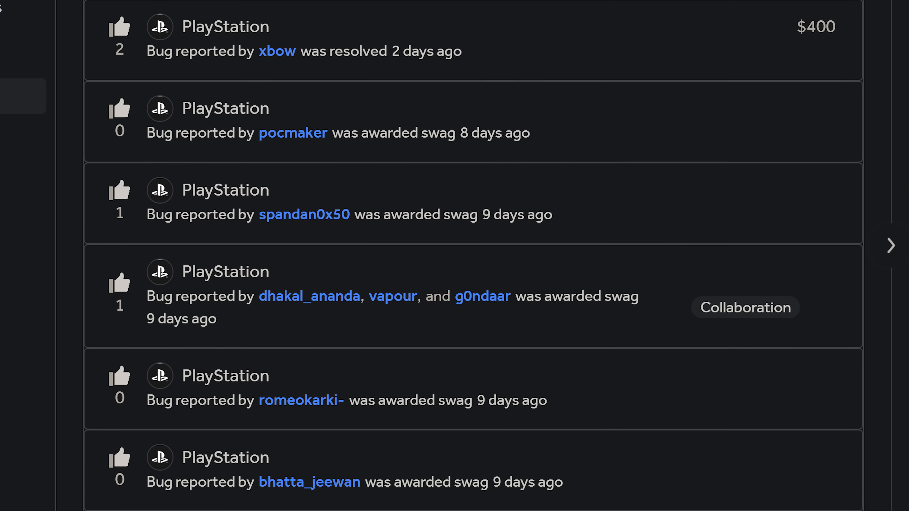
scroll(down, 3)
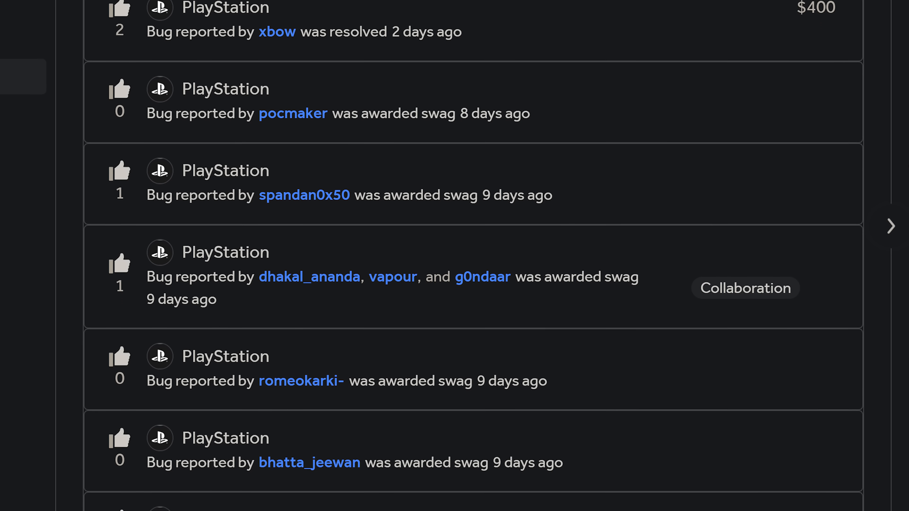
scroll(down, 3)
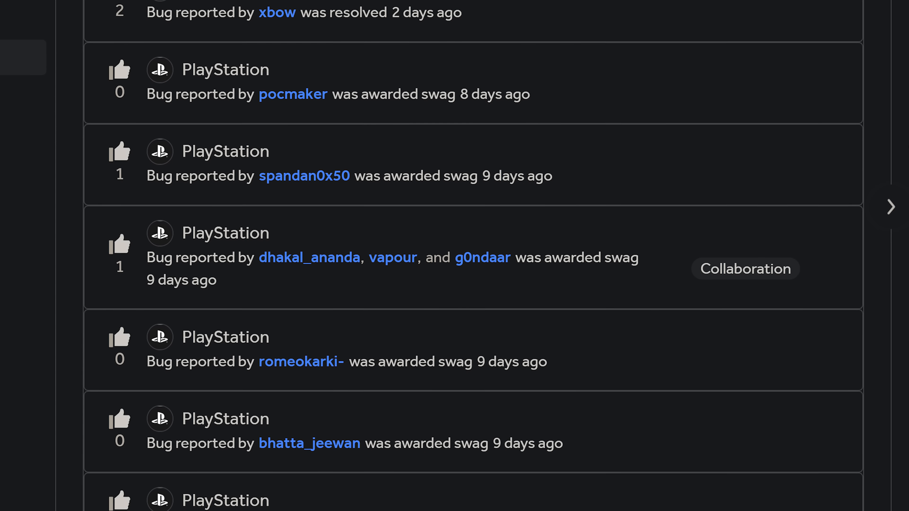
scroll(down, 3)
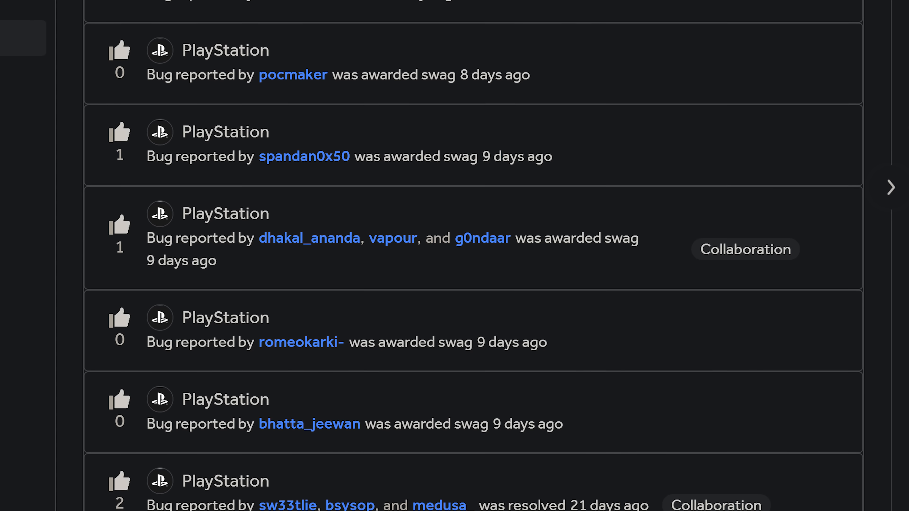
scroll(down, 3)
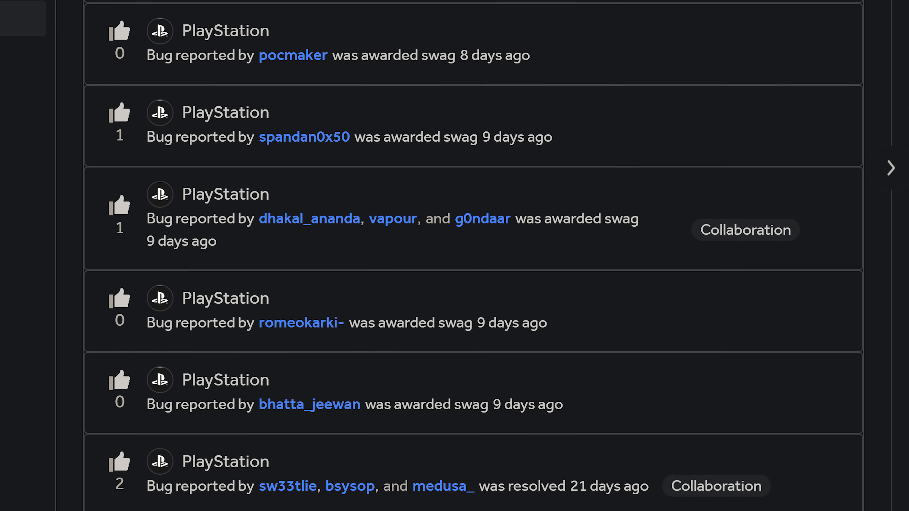
scroll(down, 3)
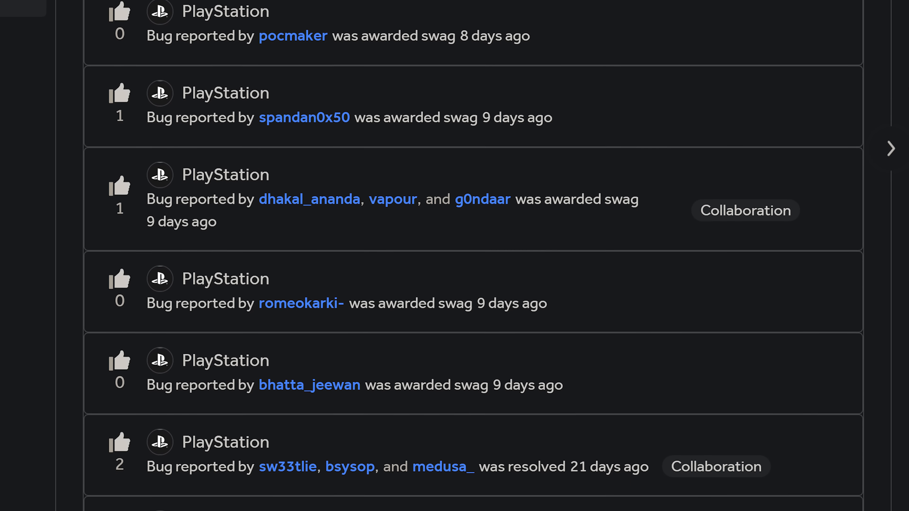
scroll(down, 3)
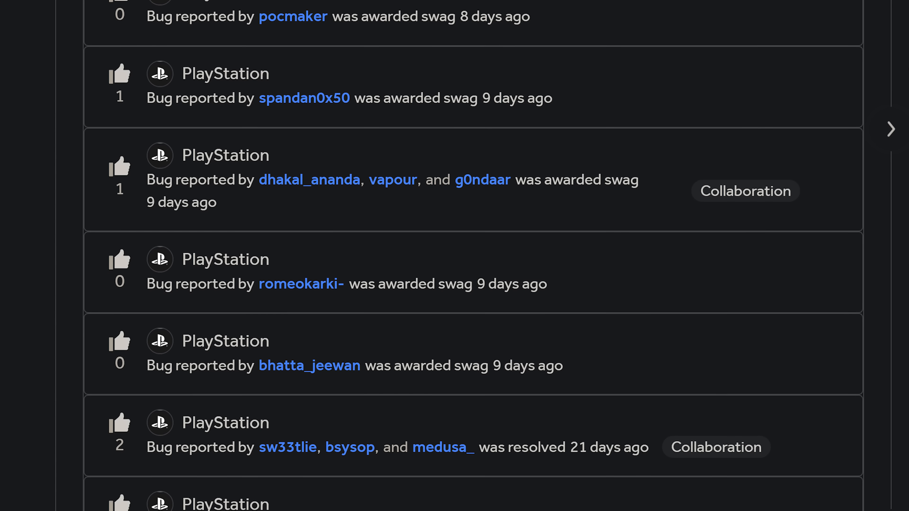
scroll(down, 3)
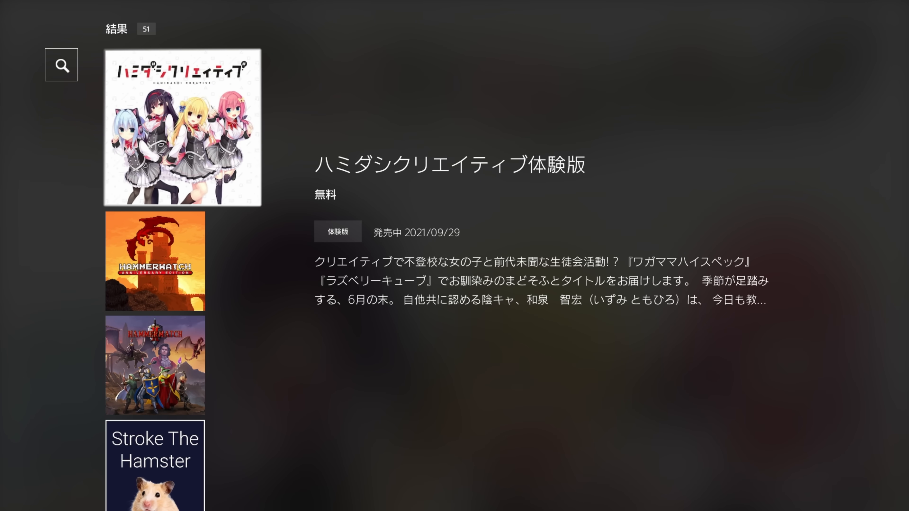
Highlight the first of the 51 PlayStation Store results, the free trial game.
click(182, 126)
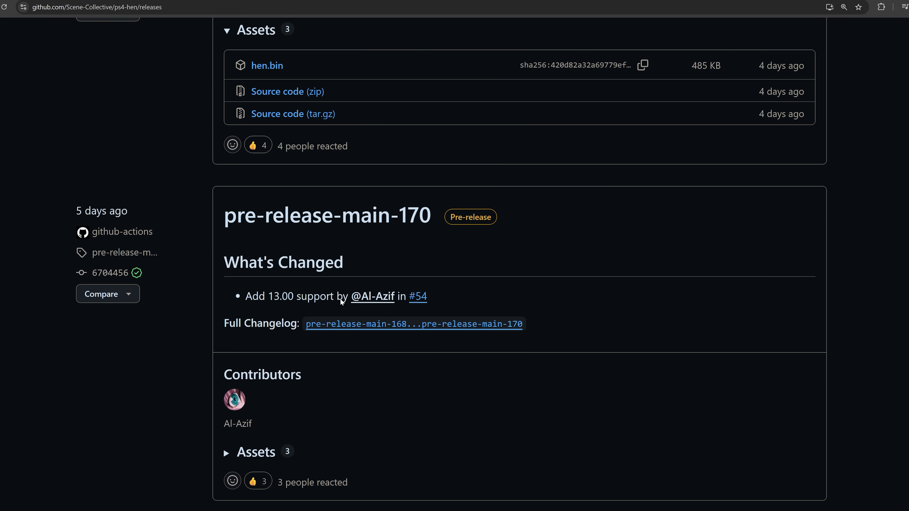
Highlight the 'Add 13.00 support' changelog line under ps4-hen pre-release-main-170.
double_click(280, 296)
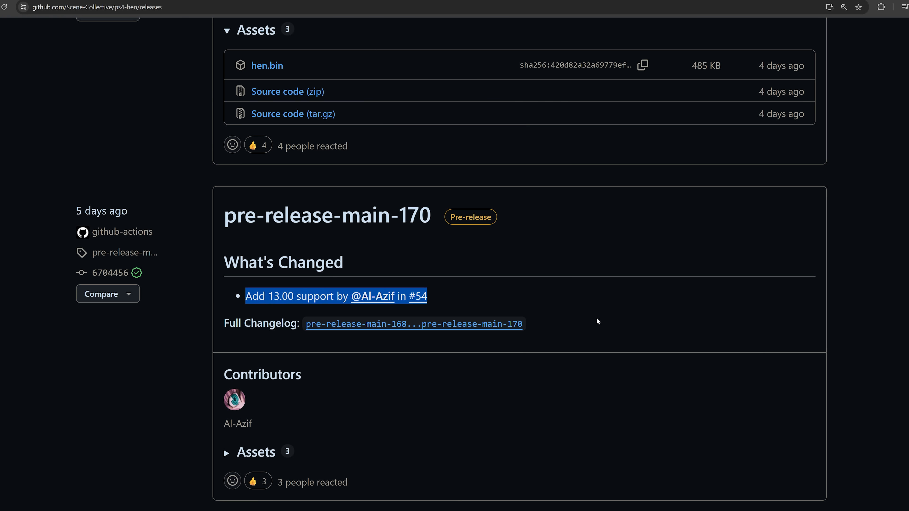
mouse_move(589, 231)
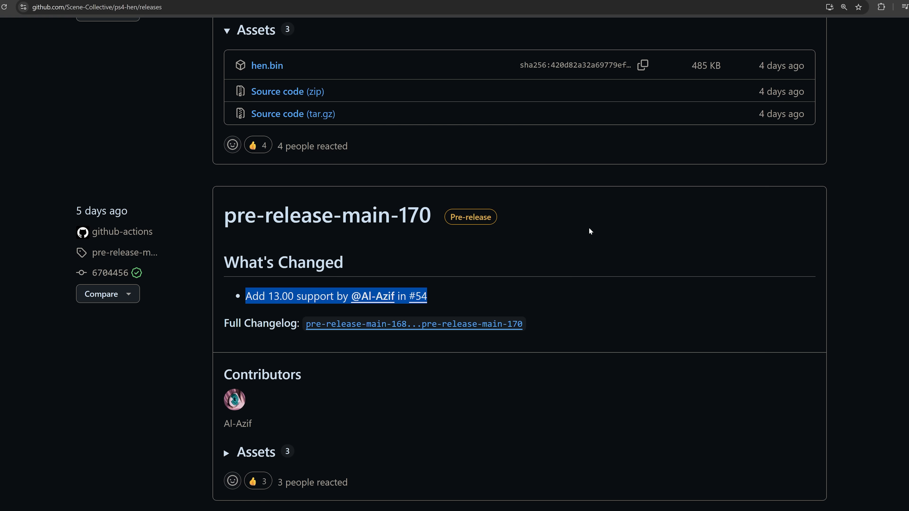
mouse_move(584, 232)
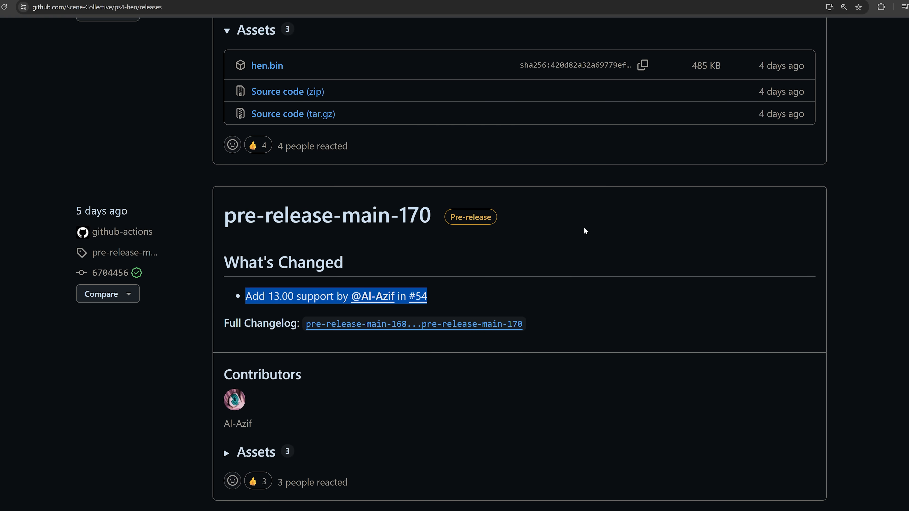
mouse_move(320, 326)
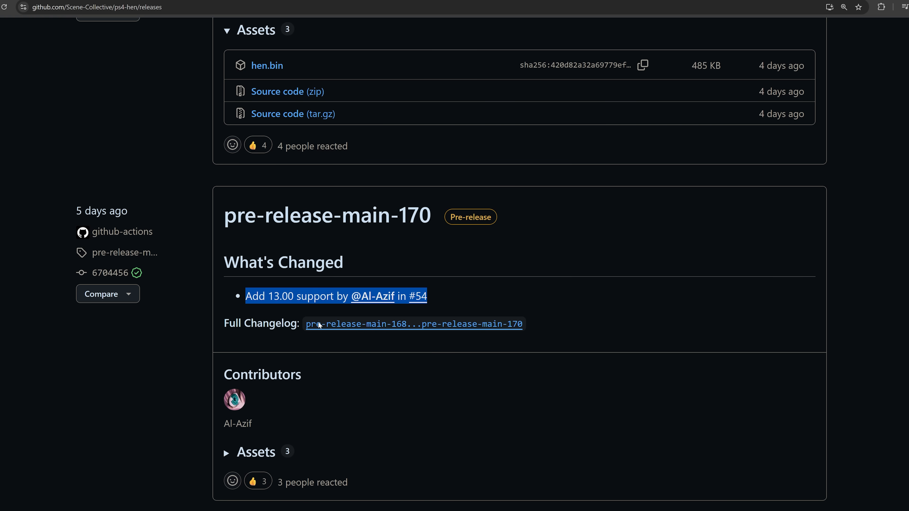
mouse_move(599, 332)
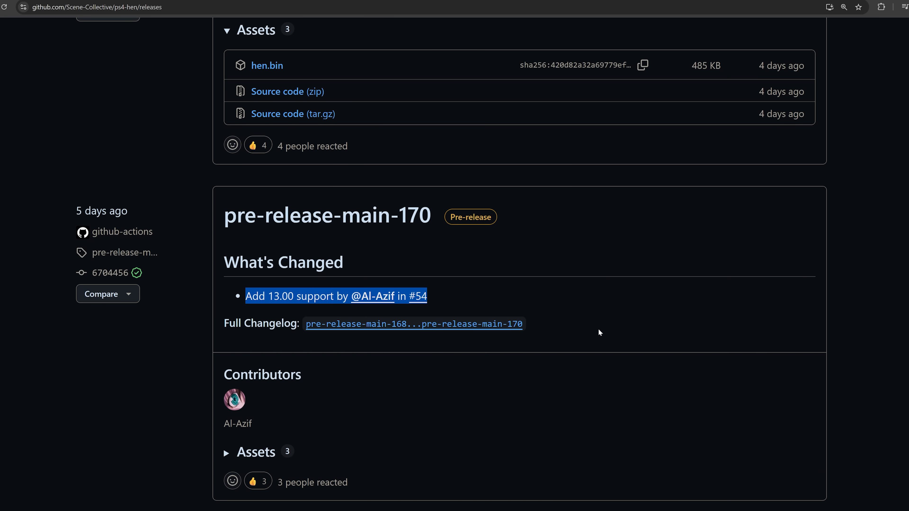
mouse_move(672, 302)
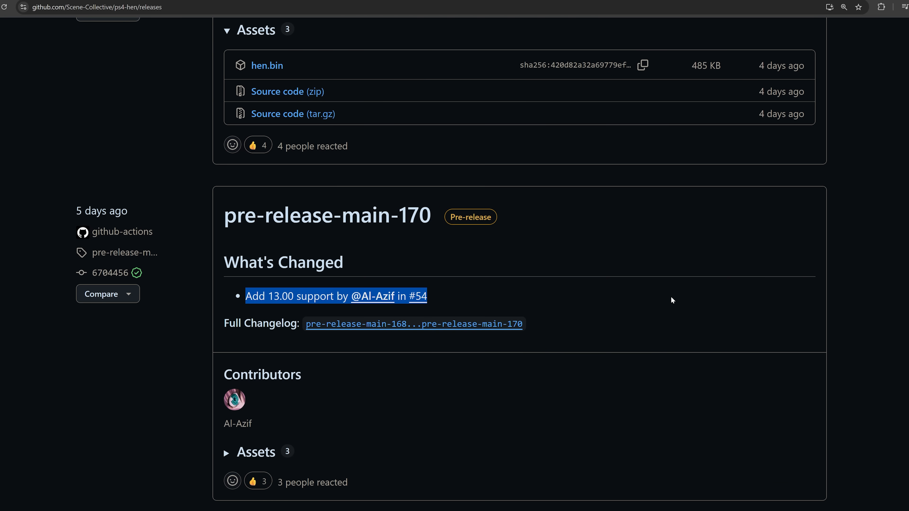
scroll(up, 3)
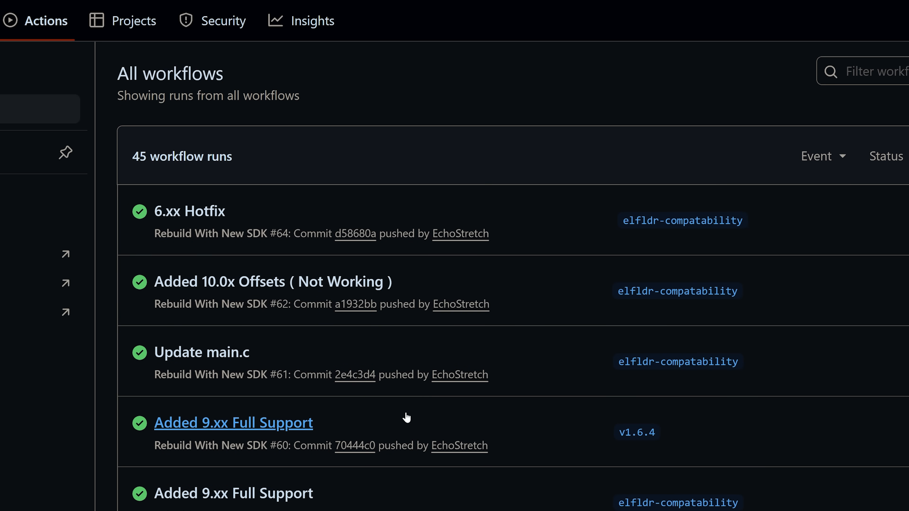
Highlight the 'Added 10.0x Offsets ( Not Working )' run in the 45-run Actions list.
scroll(down, 3)
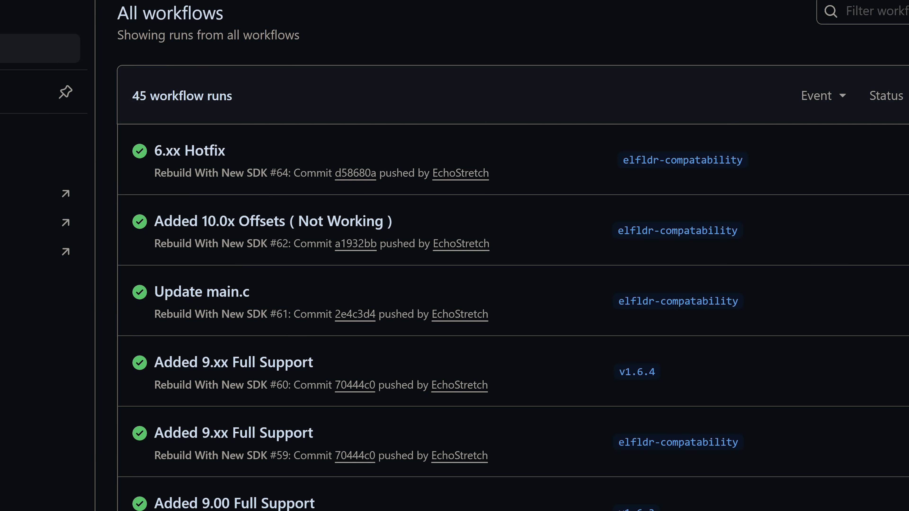
mouse_move(175, 158)
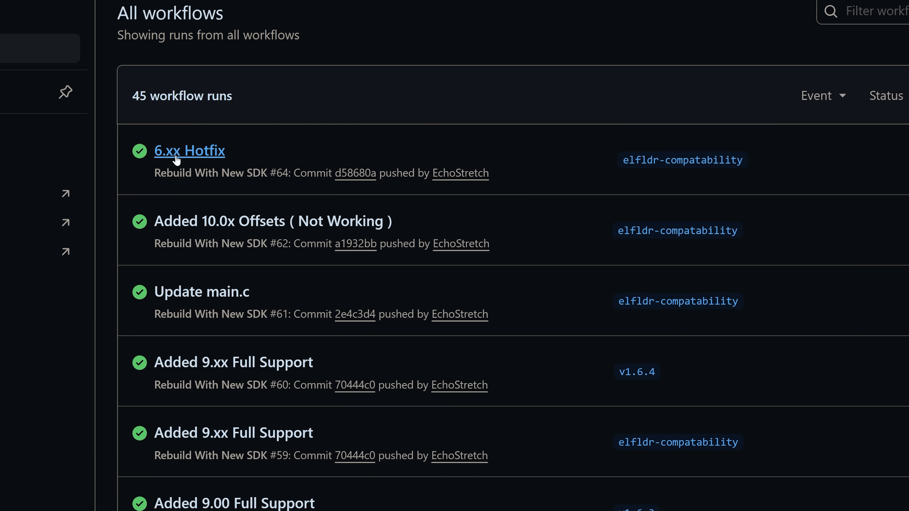
mouse_move(600, 171)
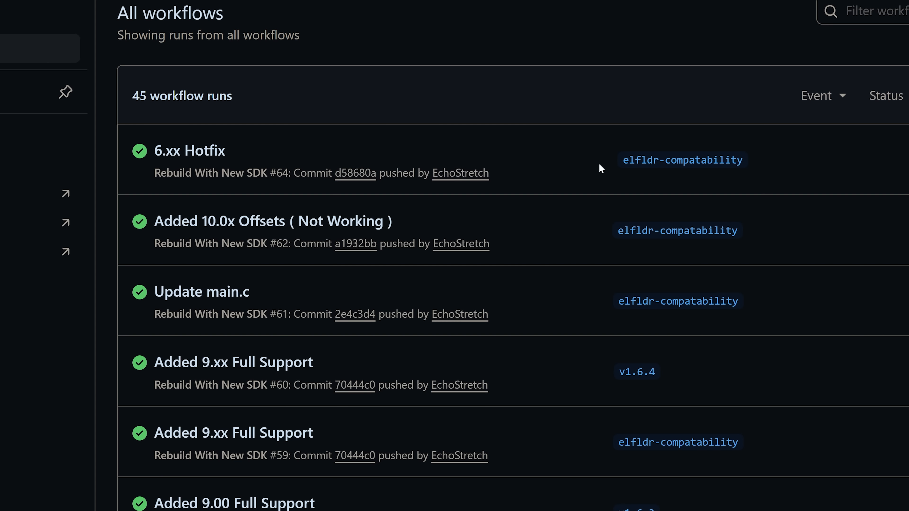
mouse_move(189, 151)
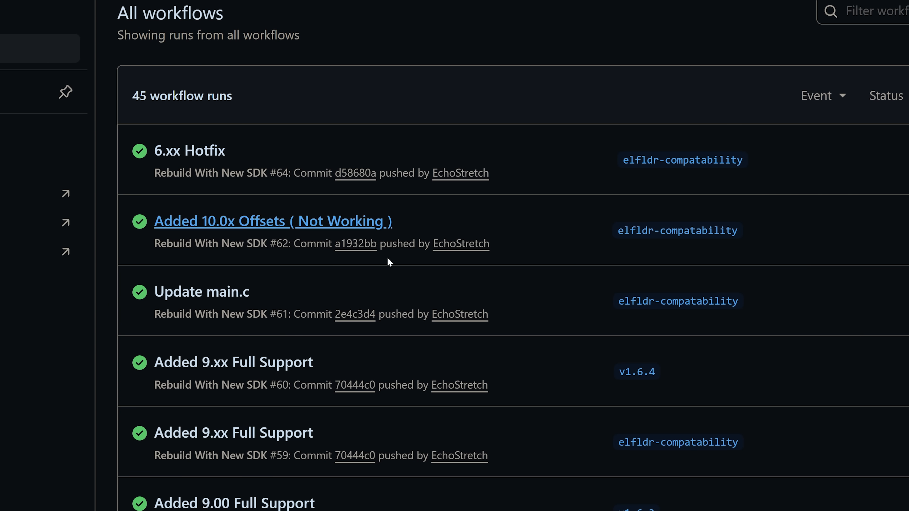
click(189, 151)
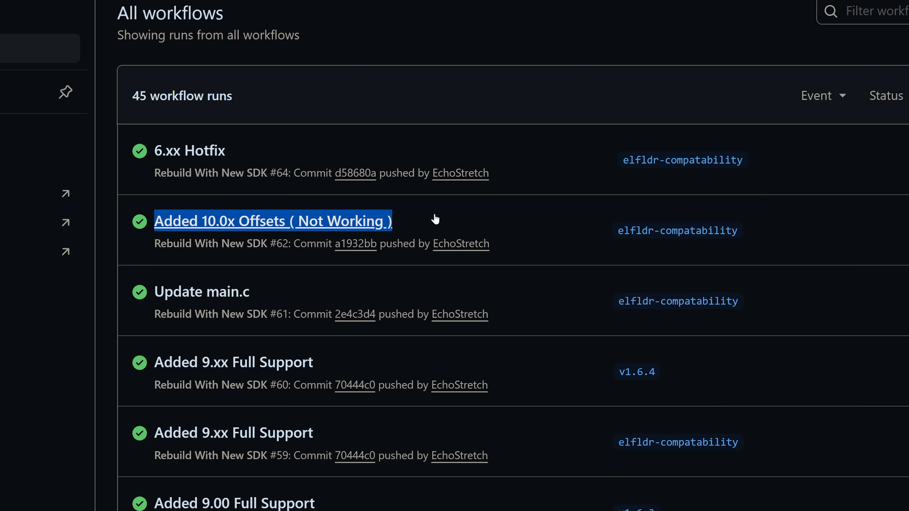
mouse_move(367, 234)
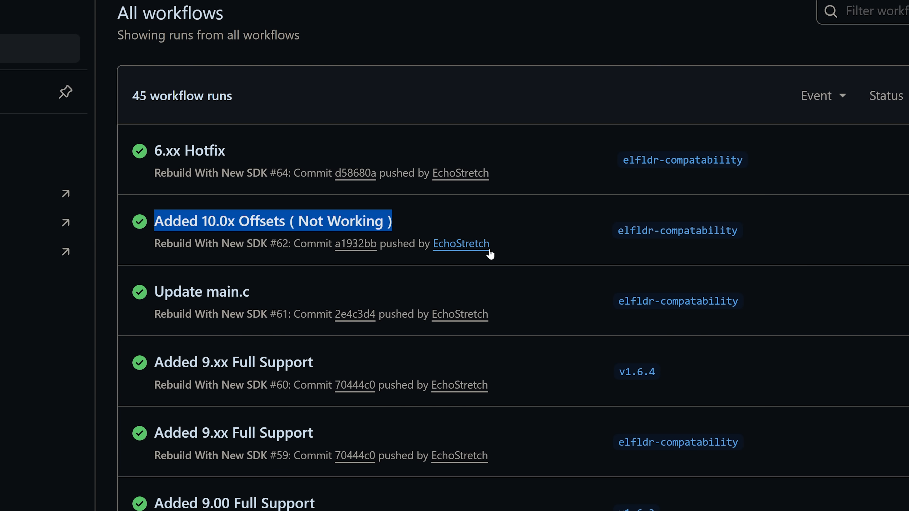
mouse_move(549, 209)
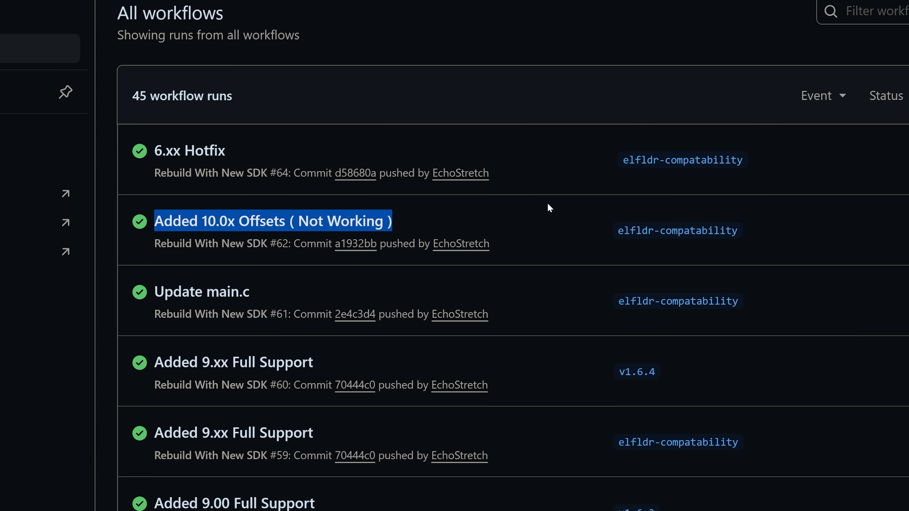
mouse_move(272, 221)
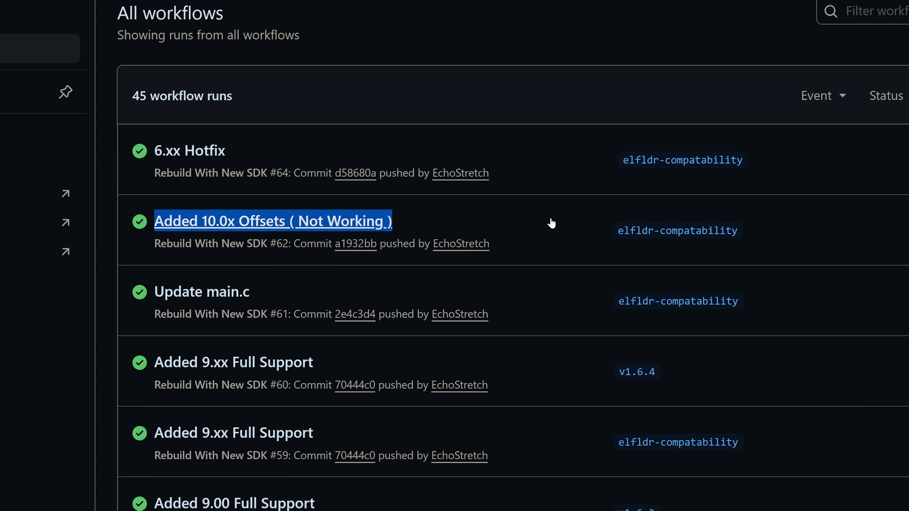
mouse_move(551, 225)
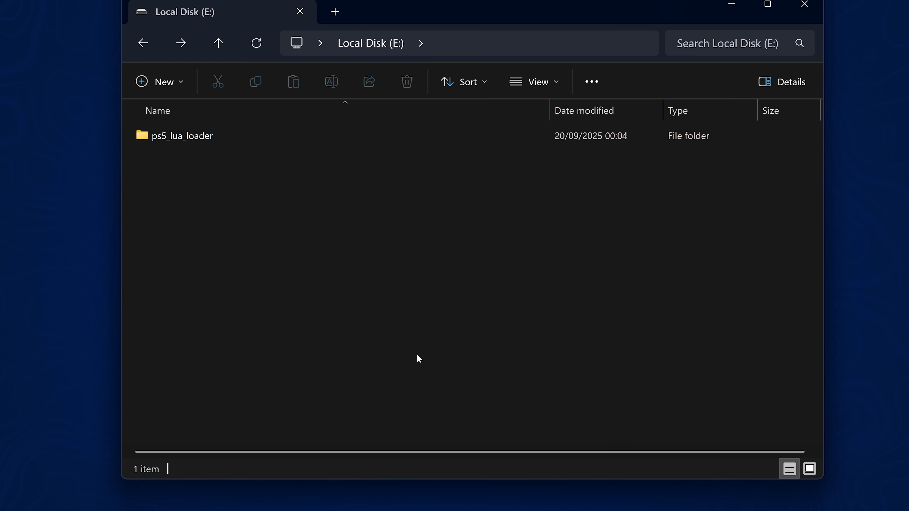
double_click(182, 136)
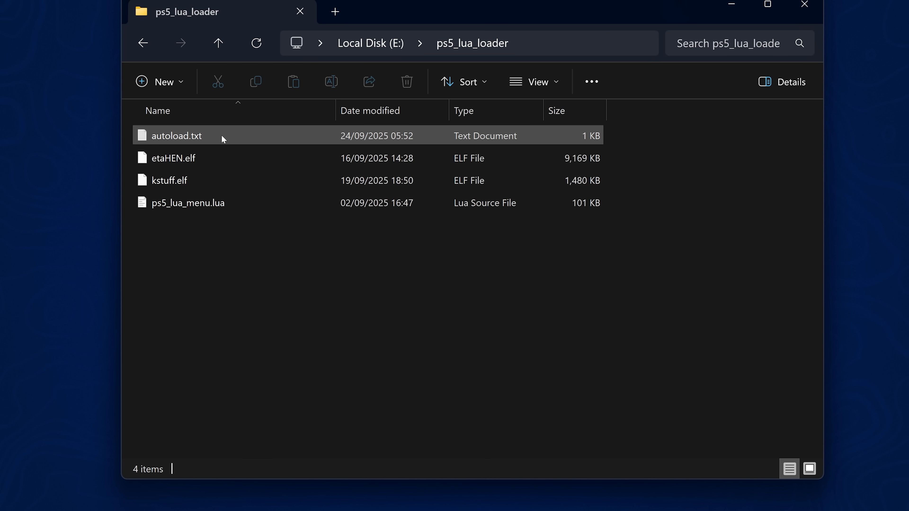
click(177, 135)
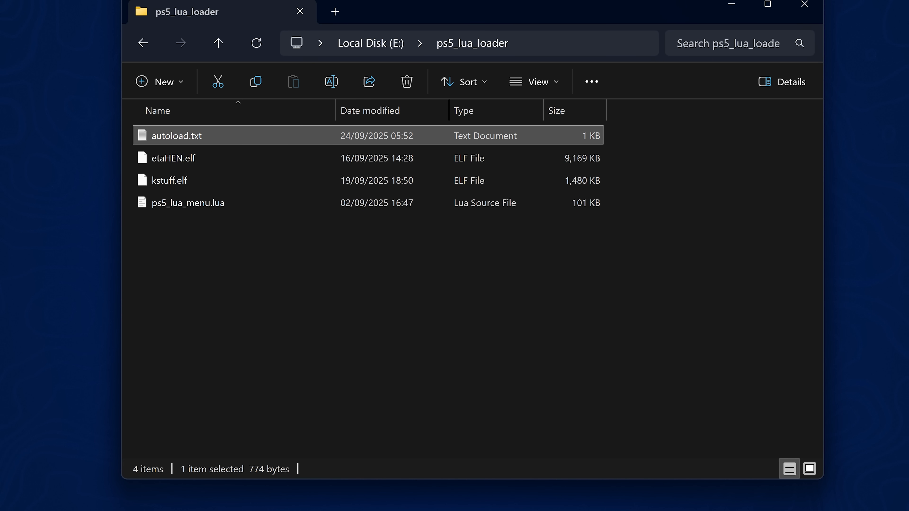
double_click(175, 136)
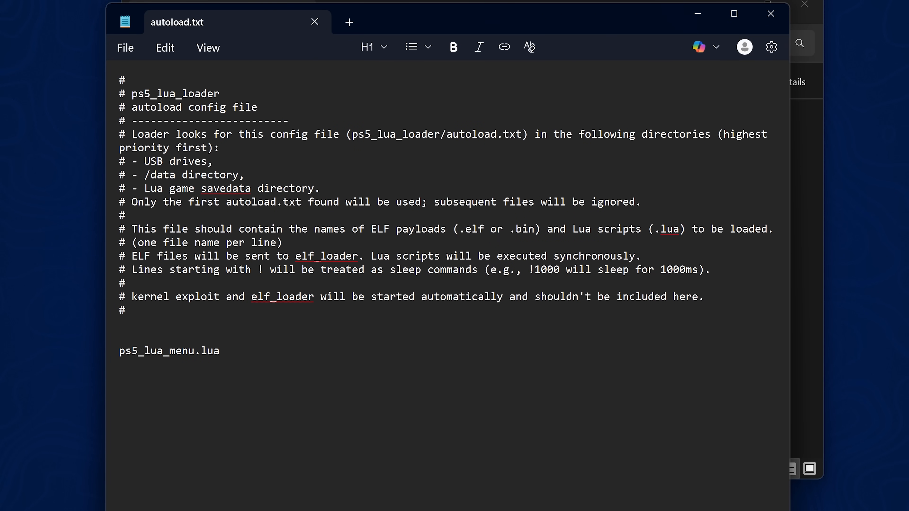
click(219, 351)
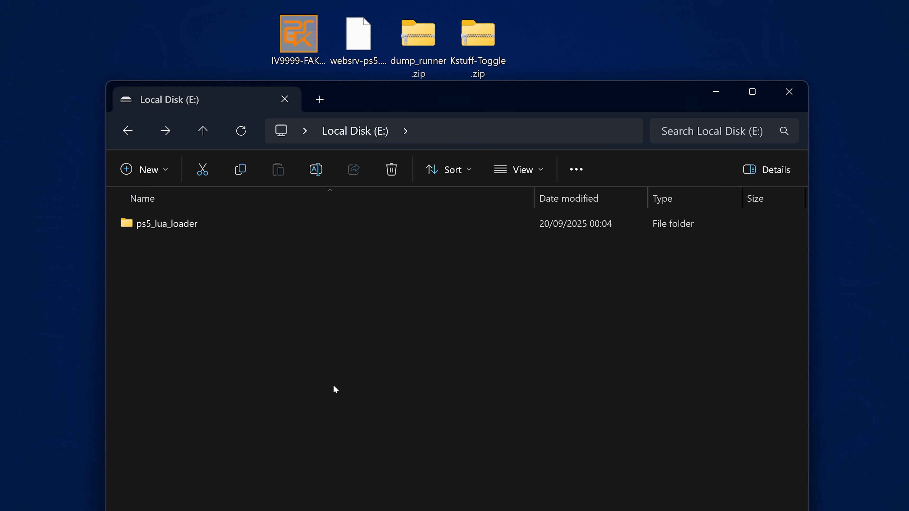
Create a homebrew folder on the USB drive and paste the PPSA15388-app folder into it, allowing the security warning.
click(149, 170)
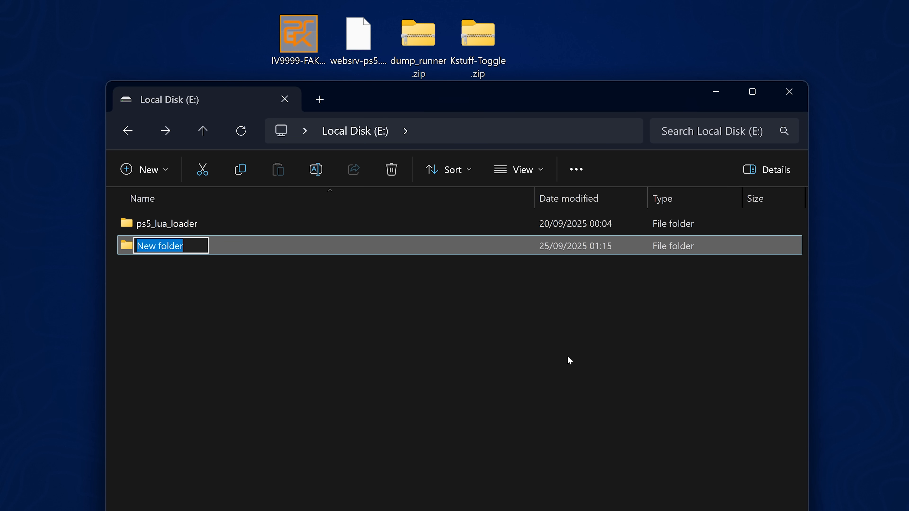
text(homebrew)
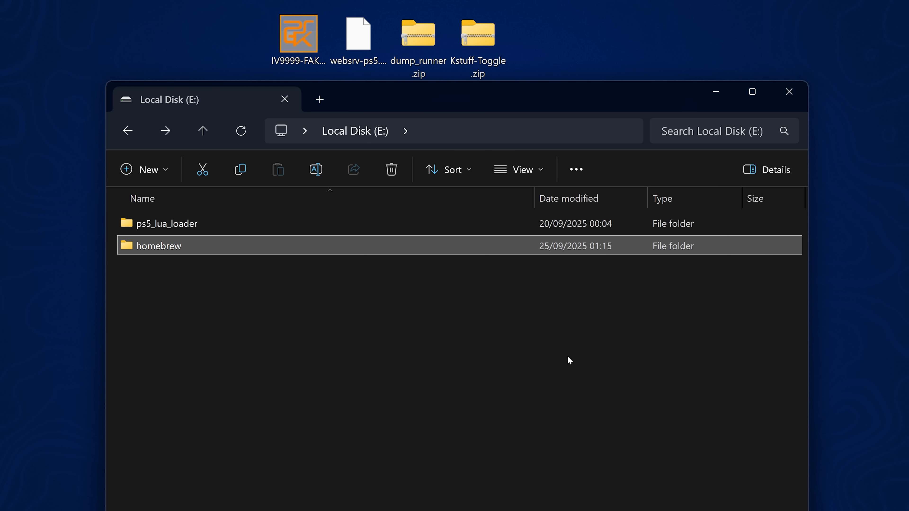
double_click(158, 246)
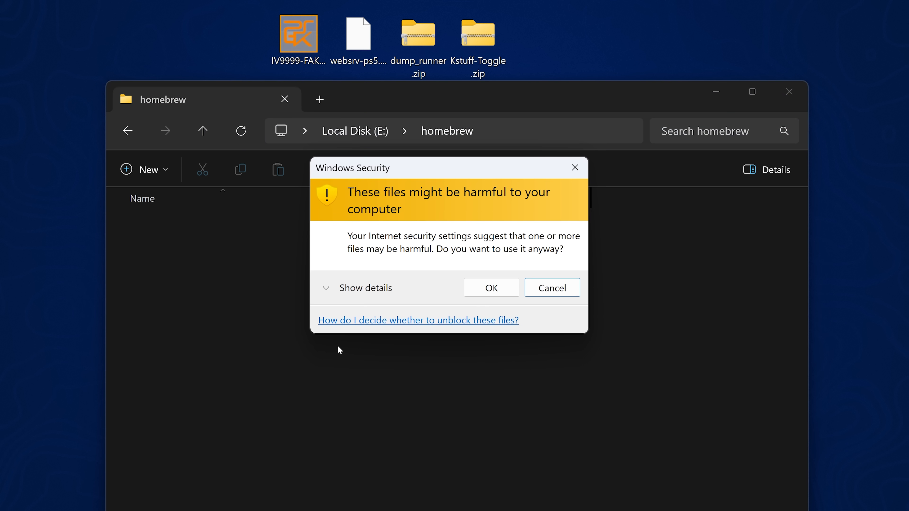
click(492, 288)
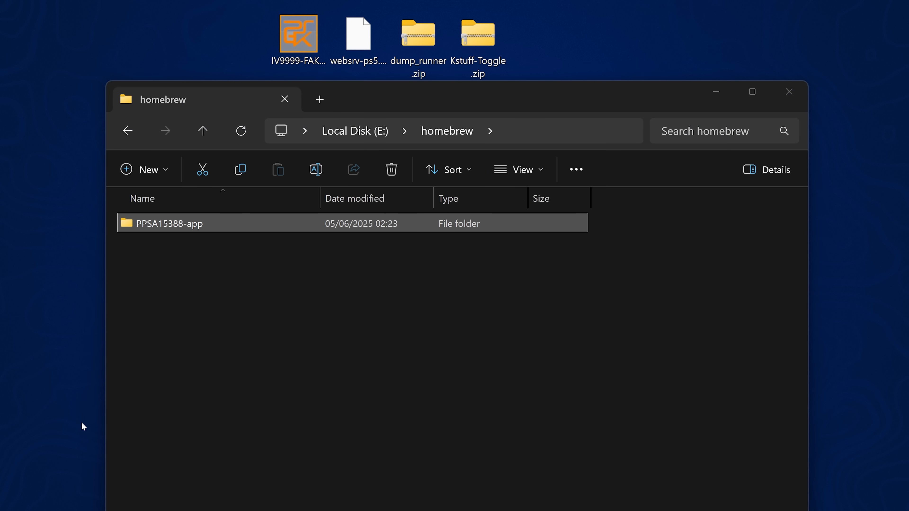
Extract the dump_runner and Kstuff-Toggle archives from the desktop onto the USB drive.
click(420, 36)
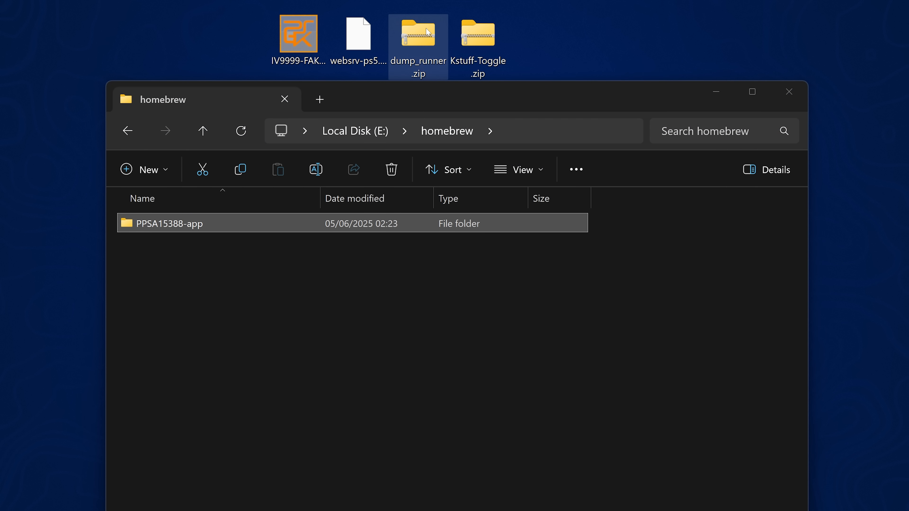
double_click(418, 33)
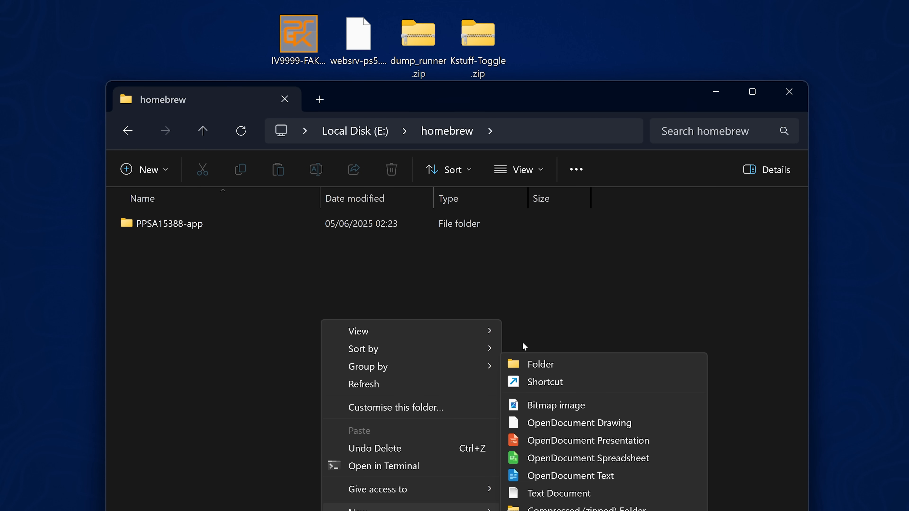
click(541, 364)
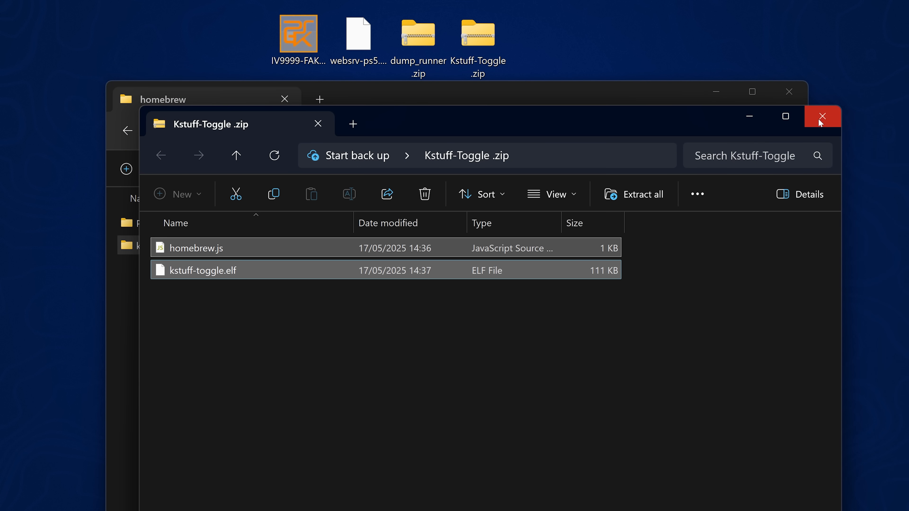
click(823, 116)
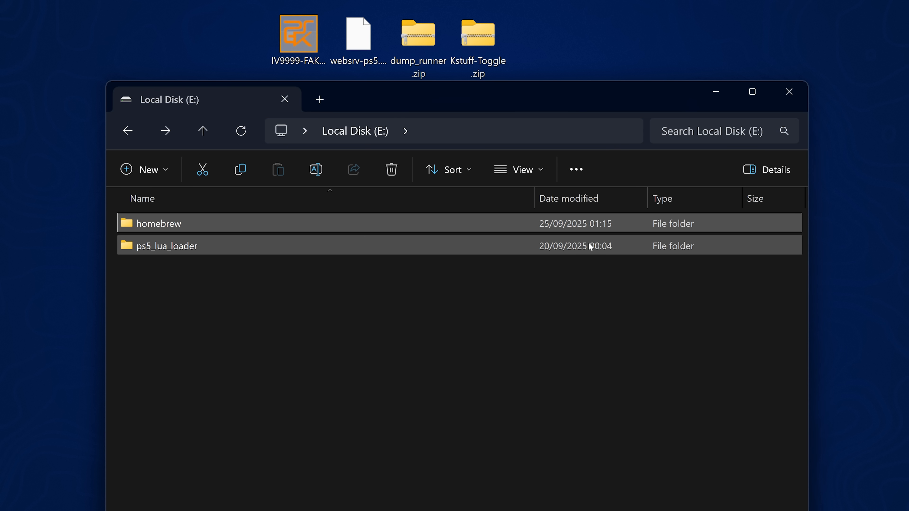
drag(298, 33, 209, 365)
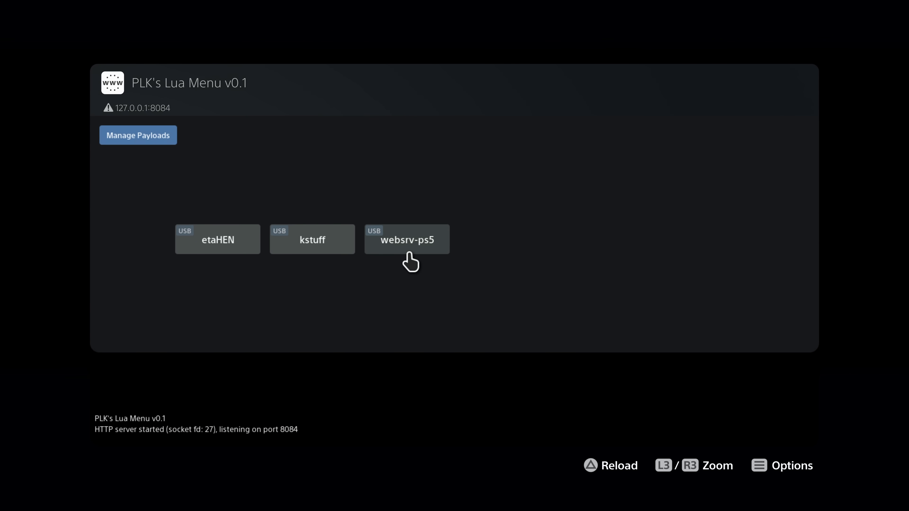
Load the websrv-ps5 and kstuff payloads from USB in PLK's Lua Menu and let the loader close.
click(407, 241)
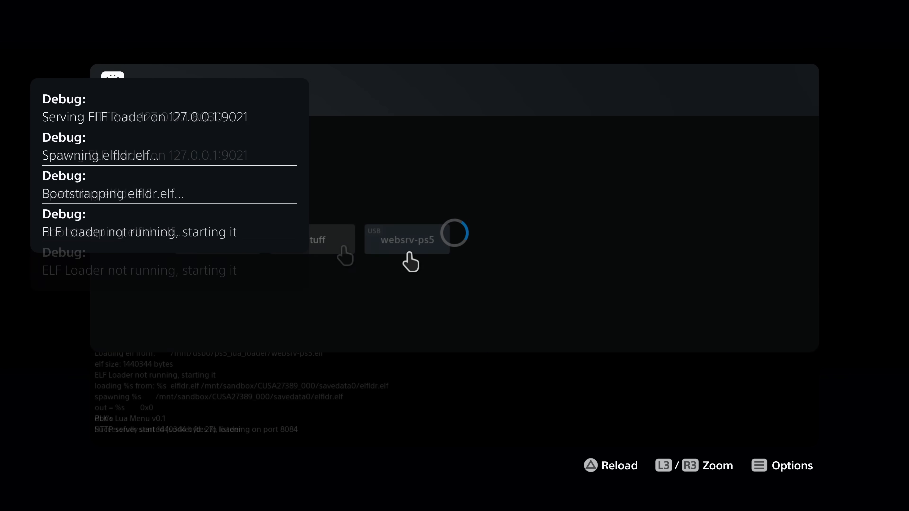
click(312, 240)
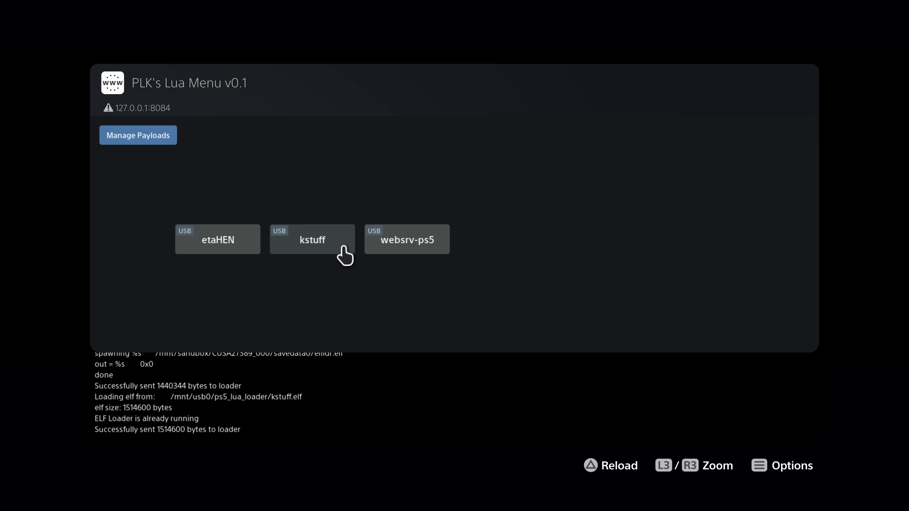
click(312, 239)
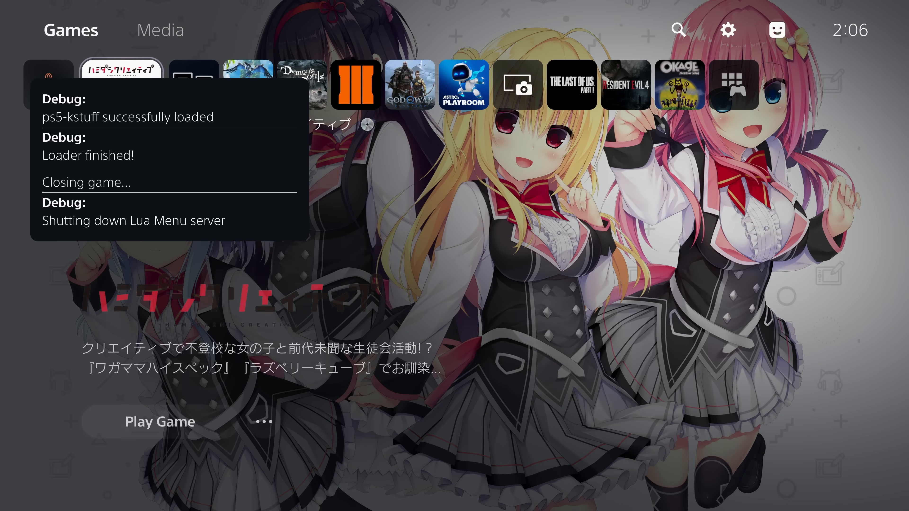
Install the HOMEBREWLOADER01 pkg via Debug Settings > Game > Package Installer and return Home.
click(729, 29)
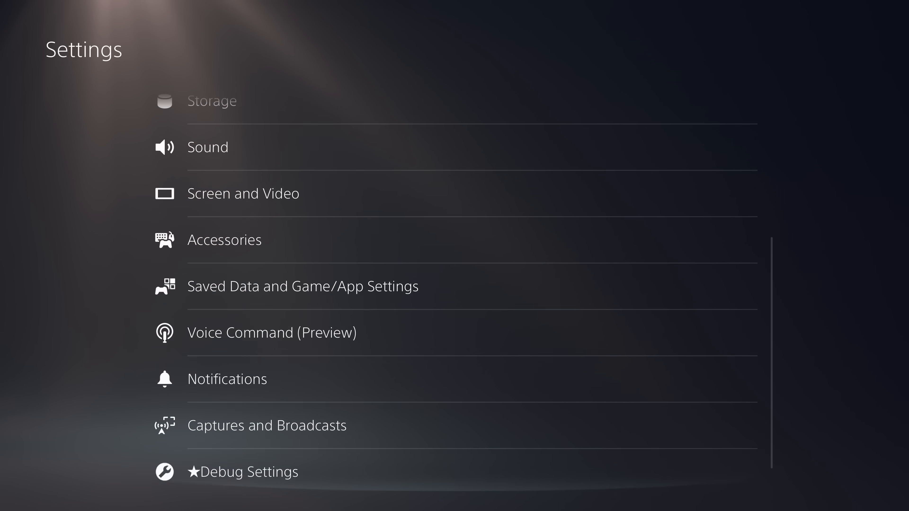
click(245, 473)
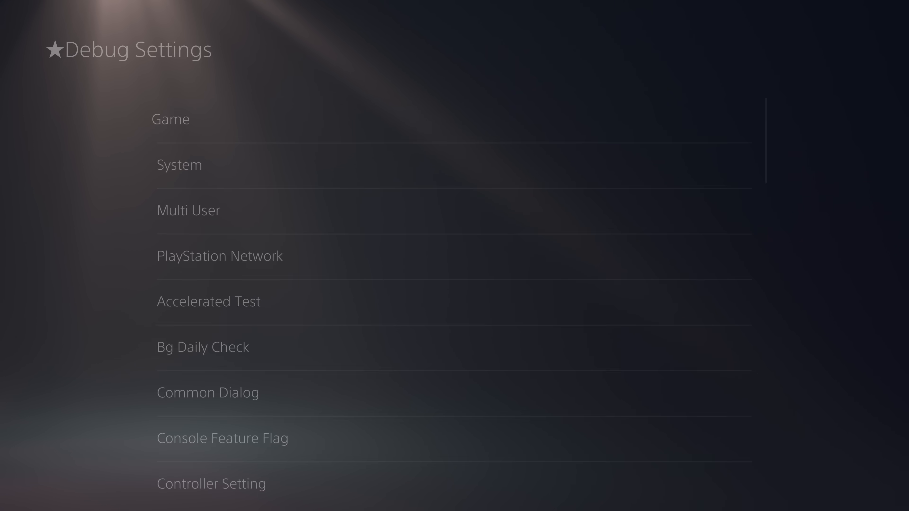
click(169, 119)
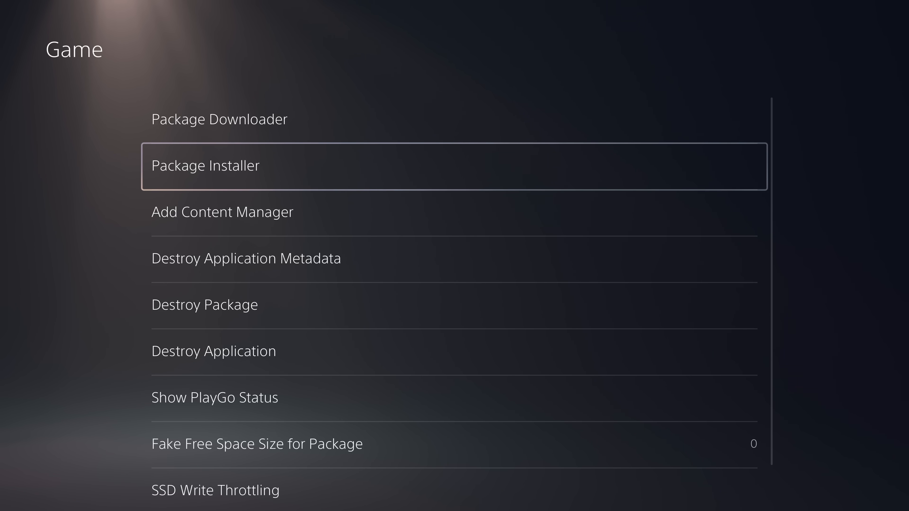
click(204, 168)
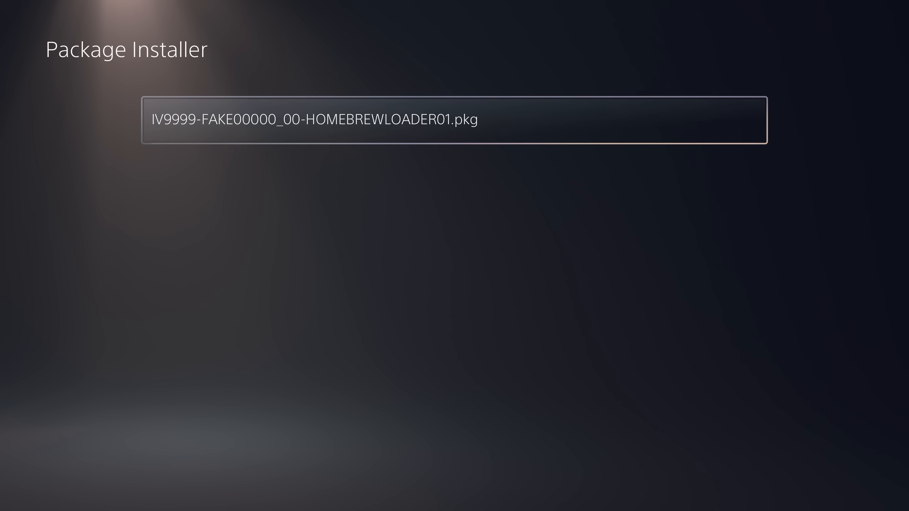
click(454, 120)
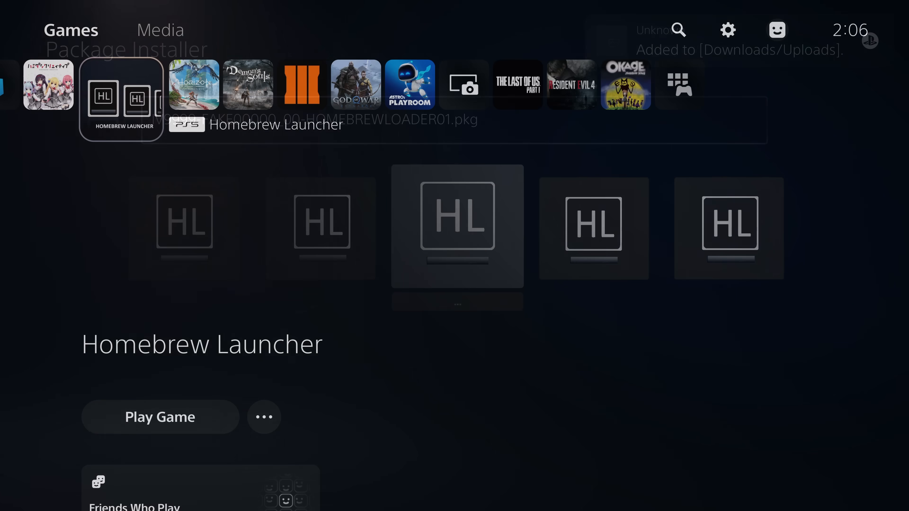
click(160, 417)
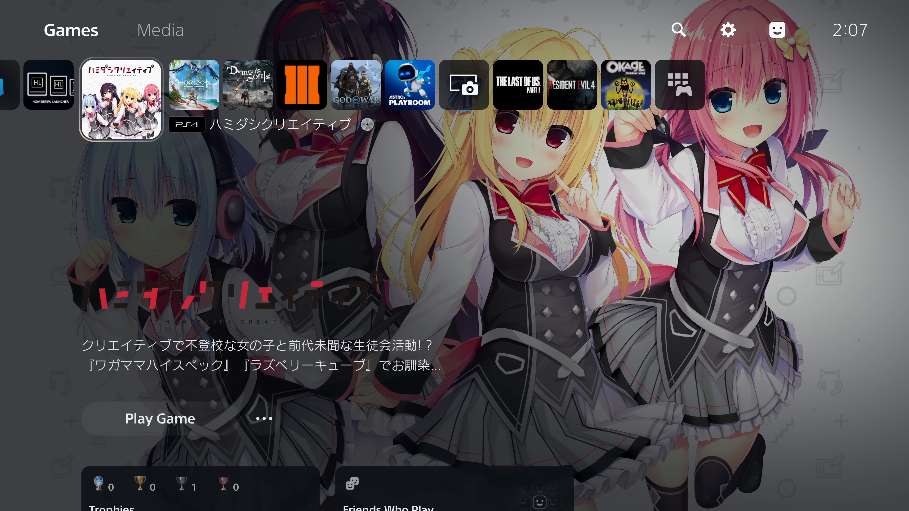
Launch Homebrew Launcher, then use the Switcher's Back to Game to return to High On Life.
click(48, 85)
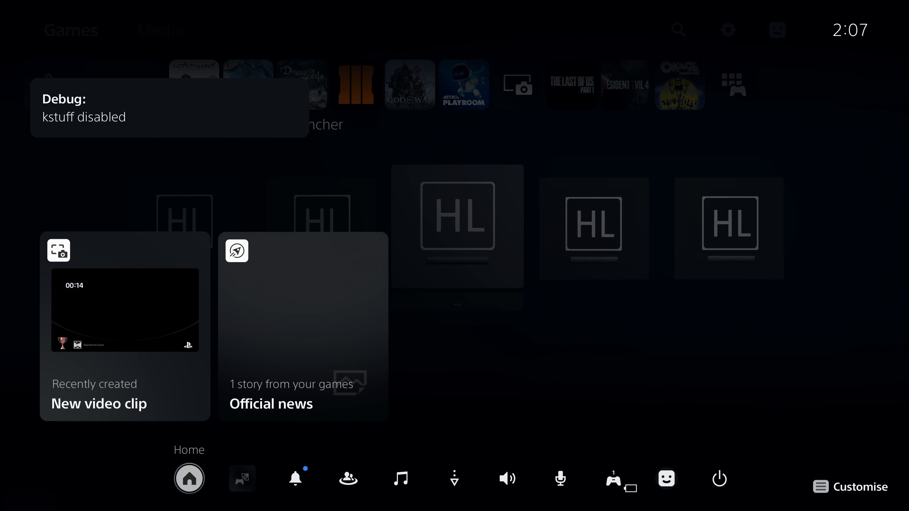
click(242, 479)
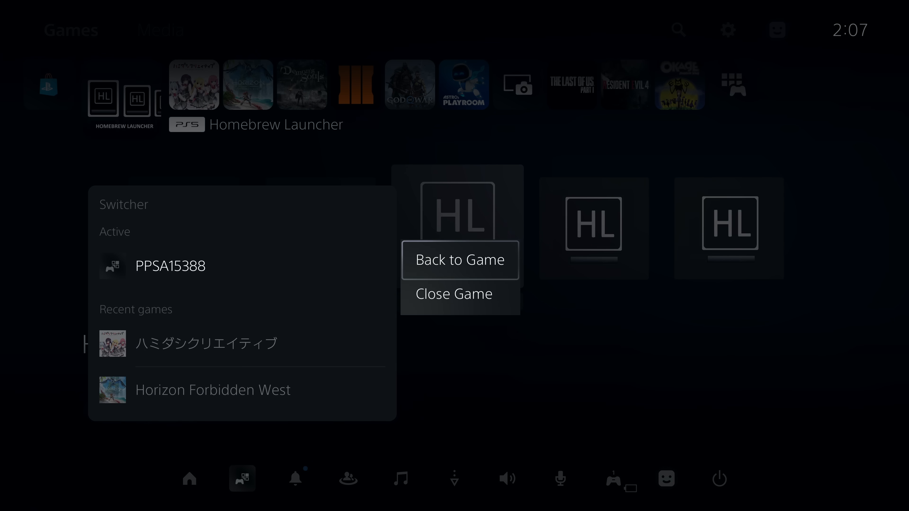
click(460, 260)
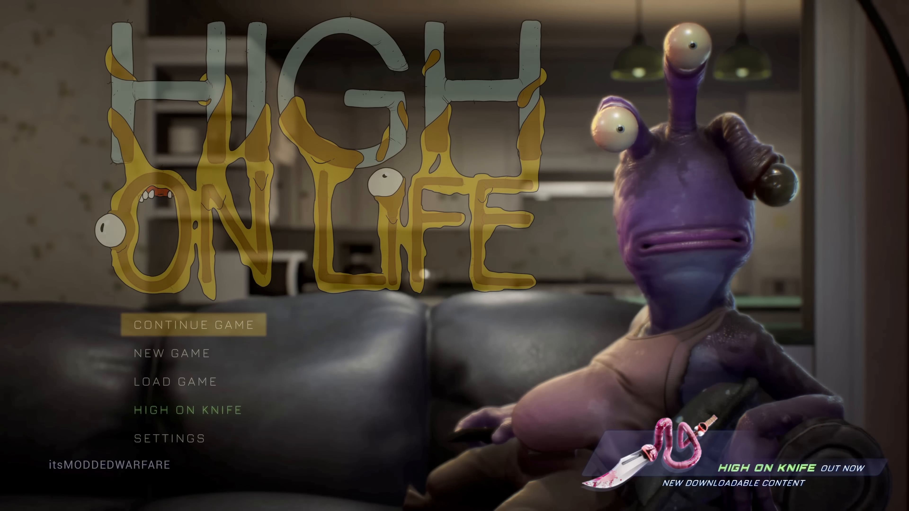